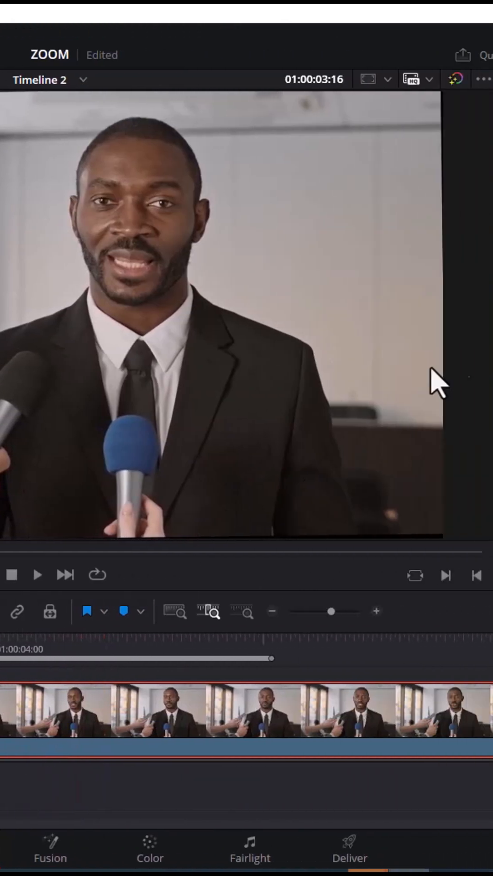
Step: Show the selected interview clip's Video settings in the Inspector
click(446, 56)
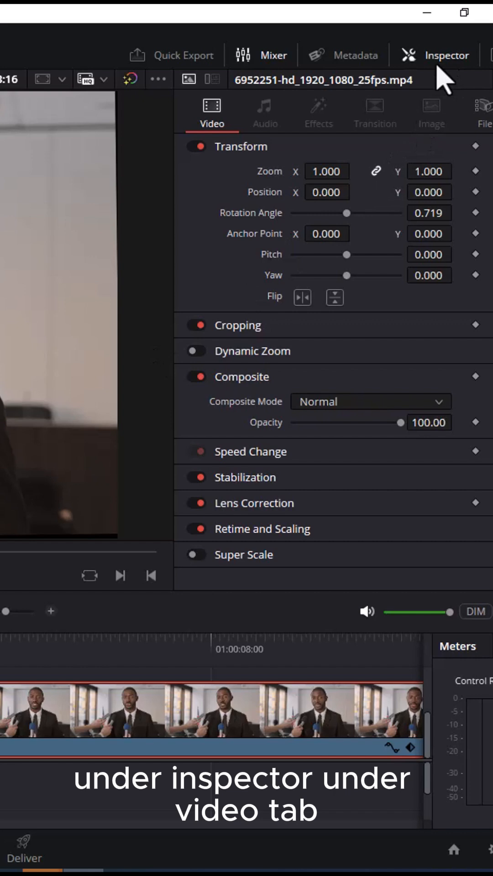
mouse_move(237, 305)
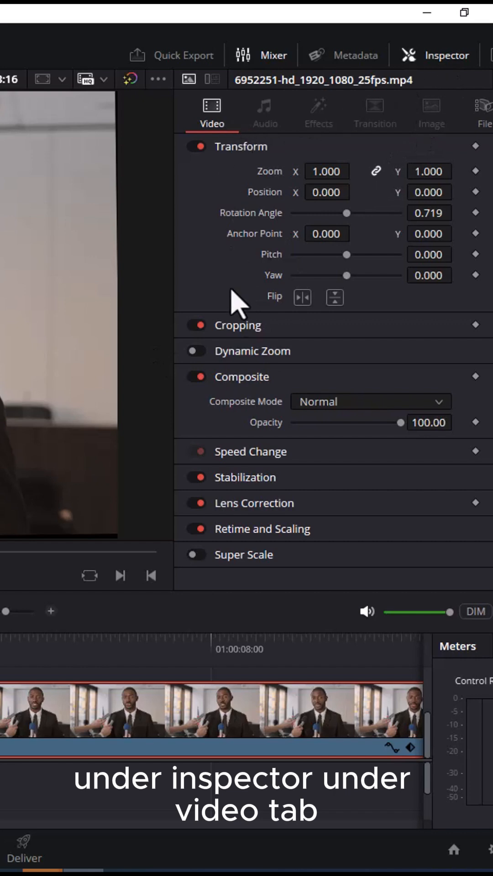
Step: Expand Cropping and test Crop Left and Crop Right, returning them to zero
click(238, 325)
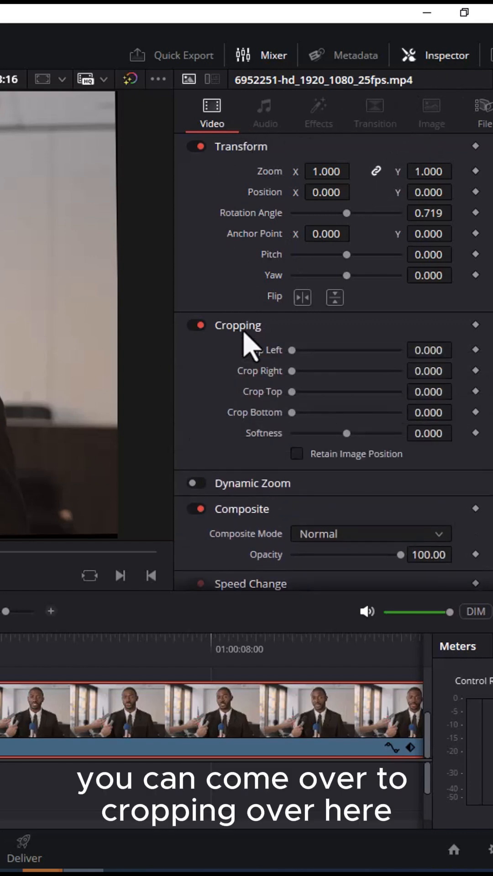
drag(290, 350, 326, 350)
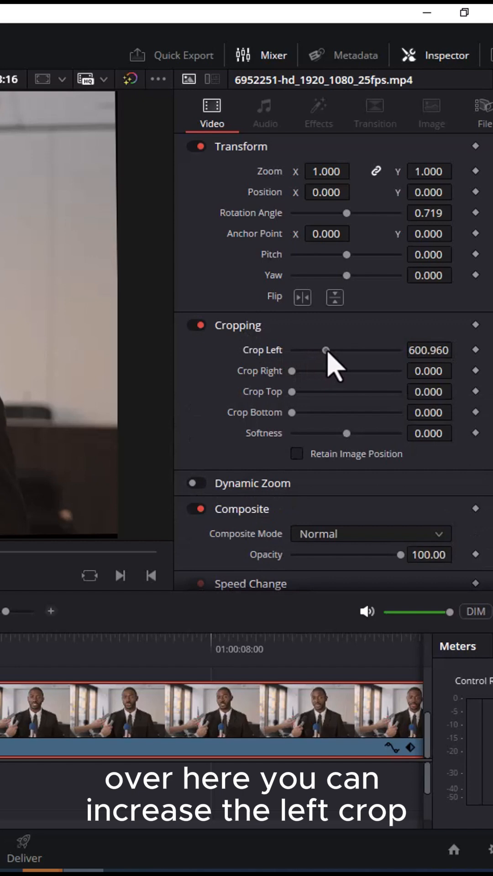
drag(326, 349, 297, 349)
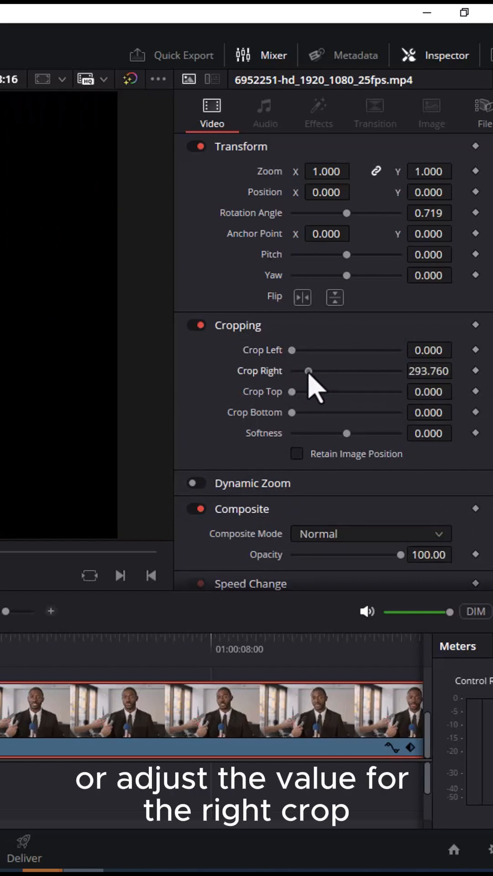
drag(306, 370, 285, 370)
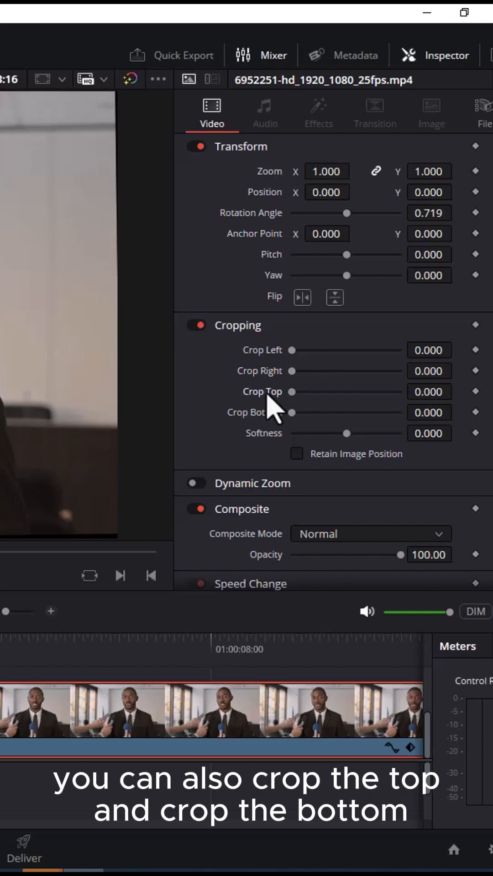
Step: Test Crop Bottom and Softness, returning both to zero so the footage stays uncropped
drag(292, 413, 346, 433)
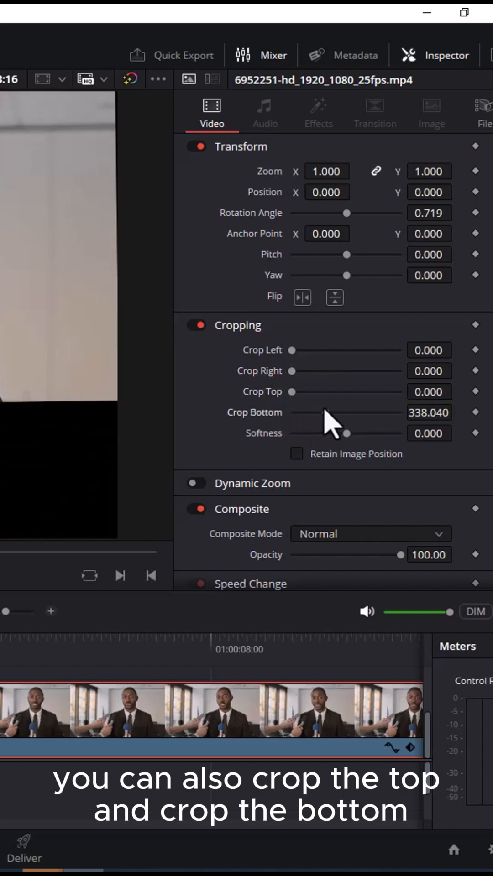
drag(340, 413, 290, 413)
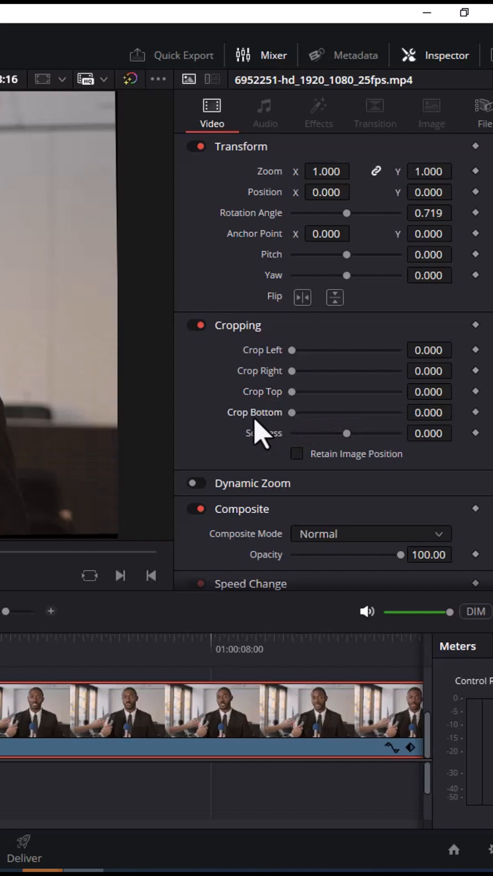
drag(347, 433, 312, 432)
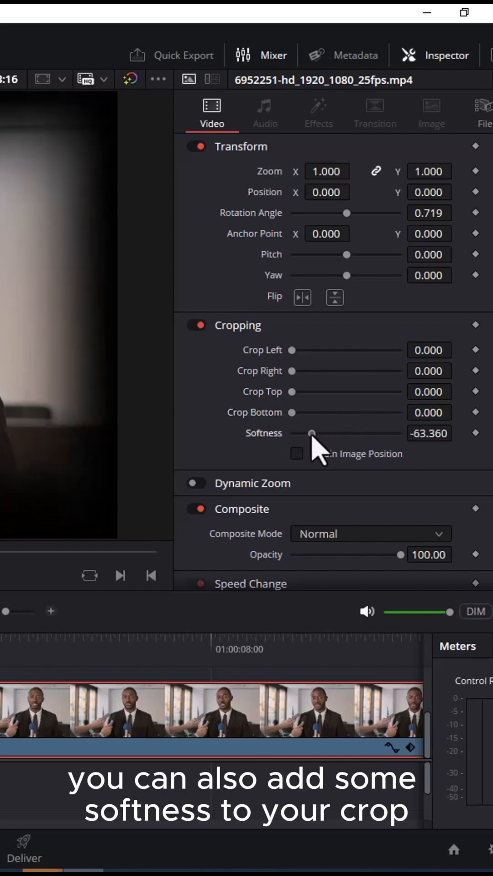
drag(311, 433, 357, 432)
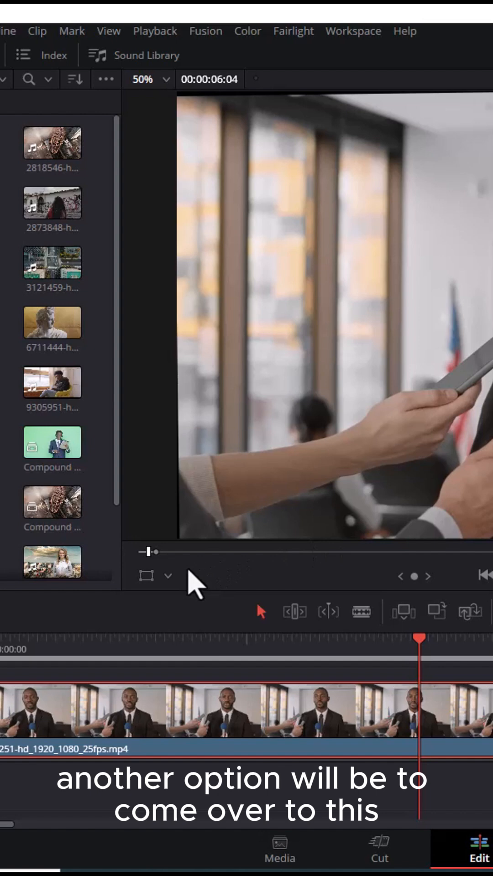
Step: With the viewer's Crop overlay, raise the bottom edge until the mics and hands are cut away
click(146, 576)
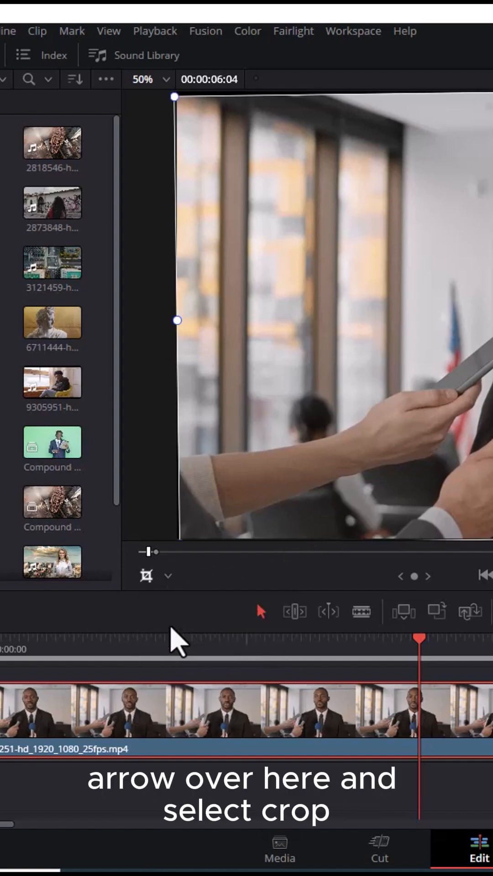
mouse_move(180, 385)
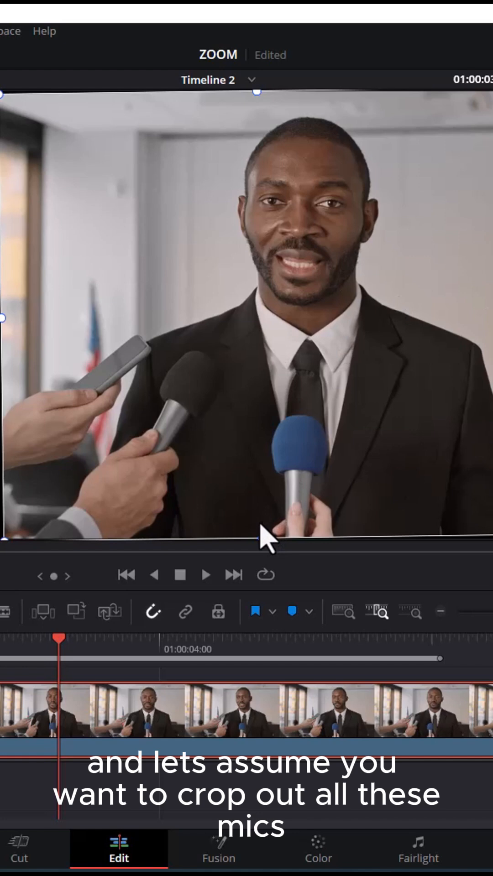
drag(263, 540, 263, 453)
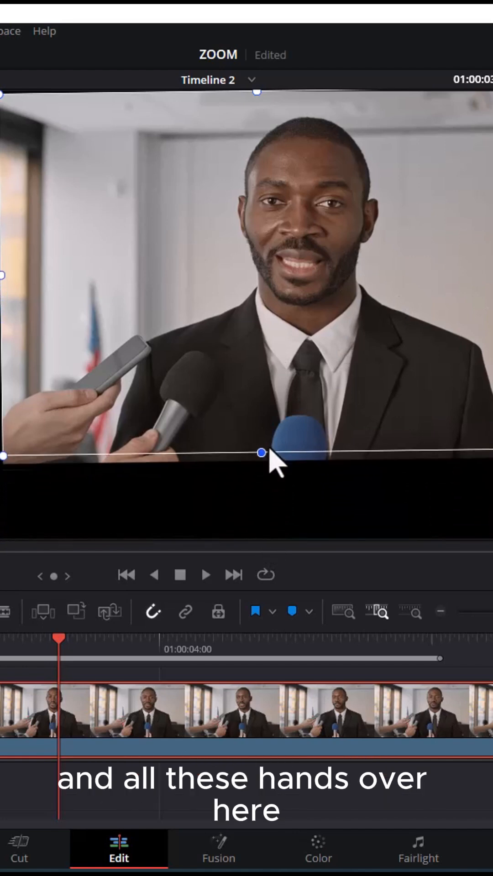
drag(262, 453, 260, 357)
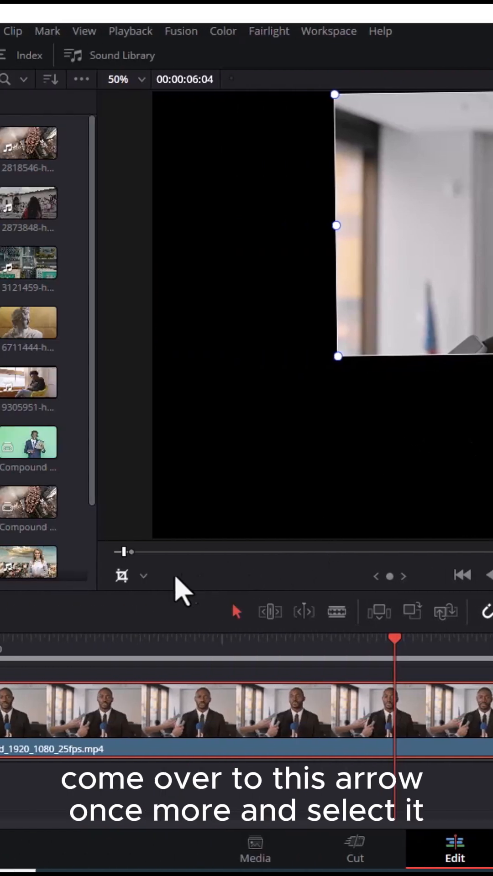
Step: Change the viewer overlay from Crop to Transform for resizing the cropped clip
click(143, 575)
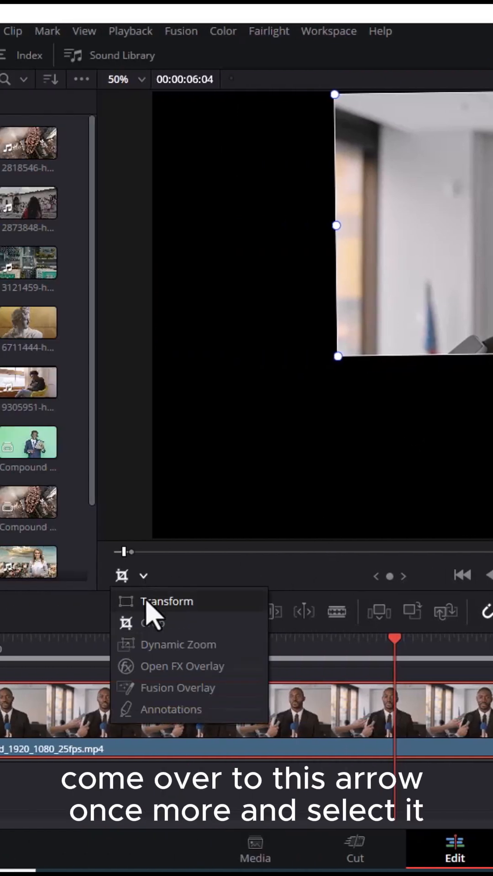
click(166, 601)
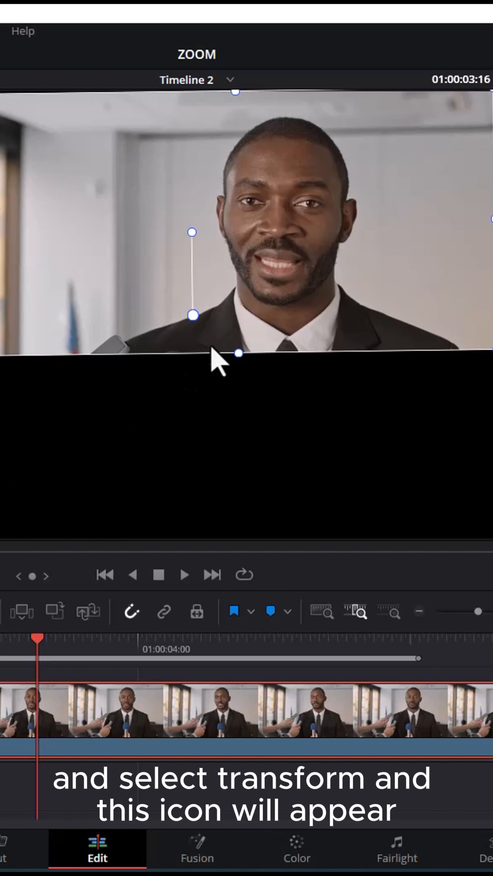